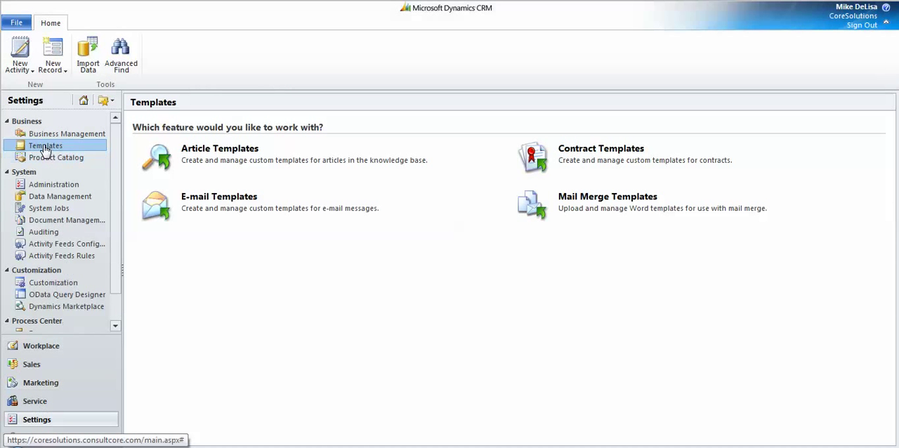
{"action": "mouse_move", "coordinate": [45, 146]}
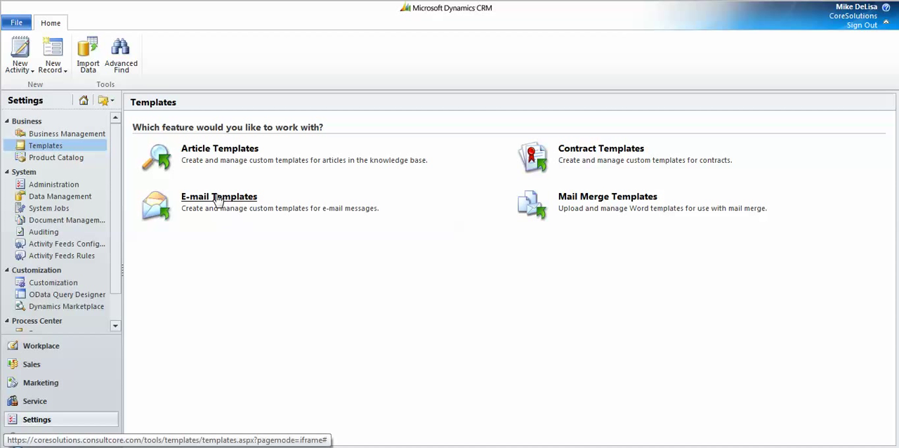
- Go to the E-mail Templates list from the Settings Templates page
{"action": "left_click", "coordinate": [220, 197]}
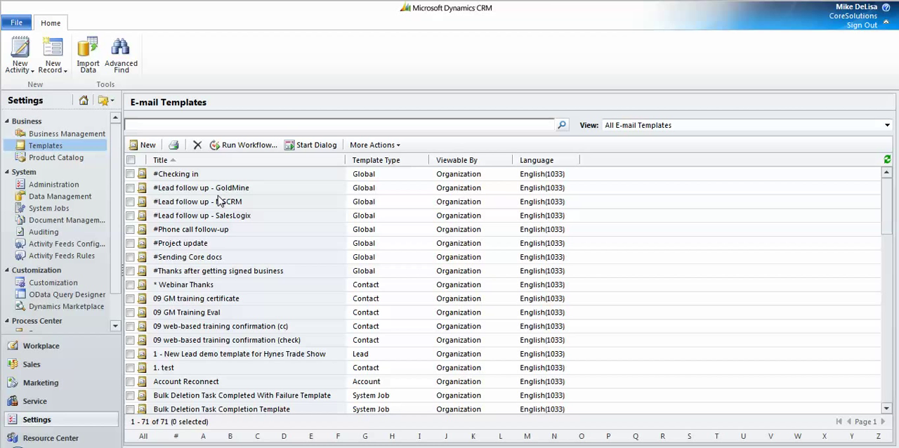
- Create a new e-mail template with Contact as the template type
{"action": "left_click", "coordinate": [148, 144]}
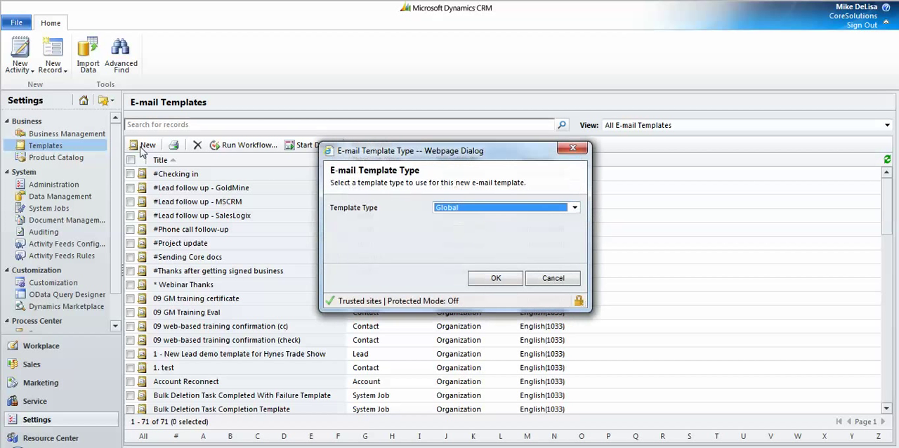
{"action": "left_click", "coordinate": [573, 208]}
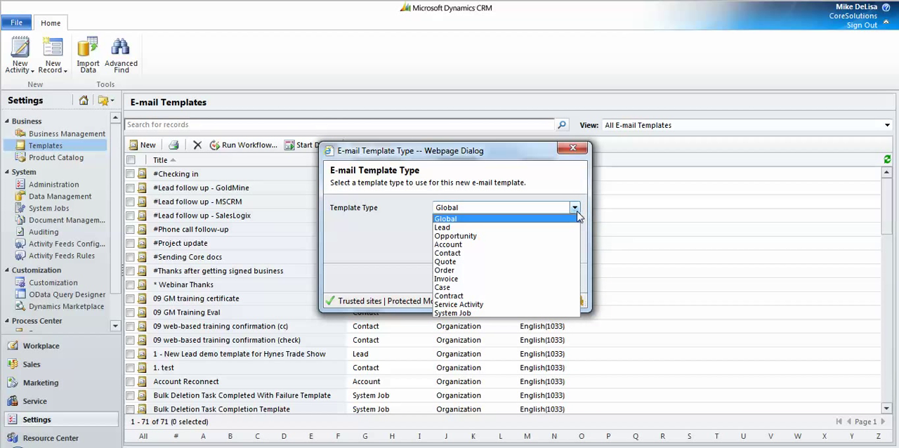
{"action": "mouse_move", "coordinate": [447, 253]}
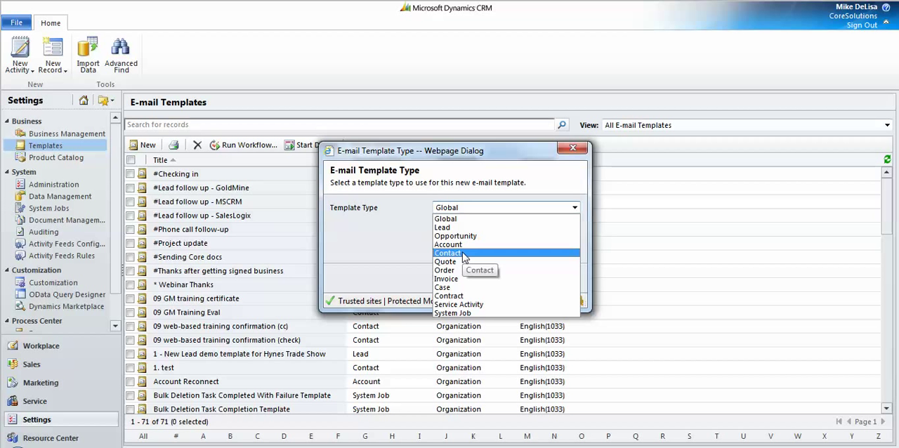
{"action": "left_click", "coordinate": [446, 253]}
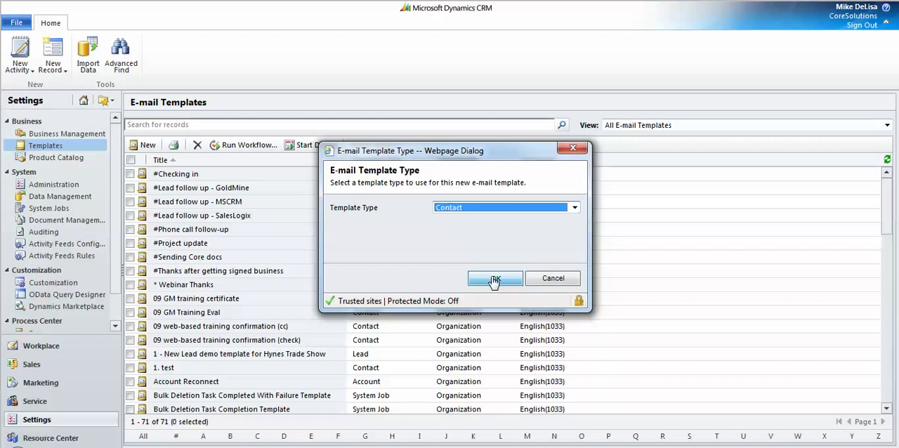
{"action": "left_click", "coordinate": [495, 278]}
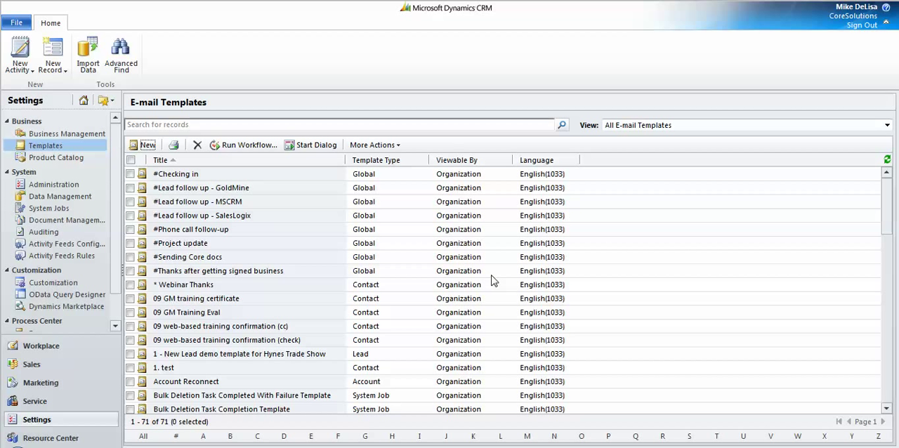
{"action": "mouse_move", "coordinate": [491, 281]}
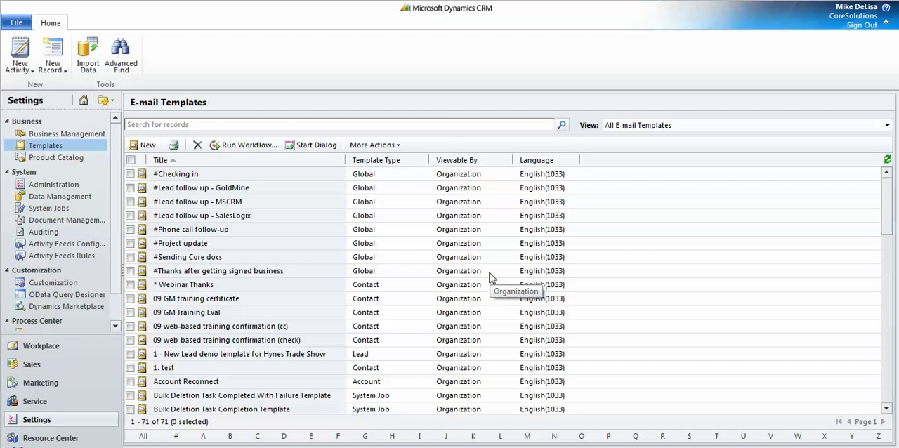
{"action": "left_click", "coordinate": [146, 145]}
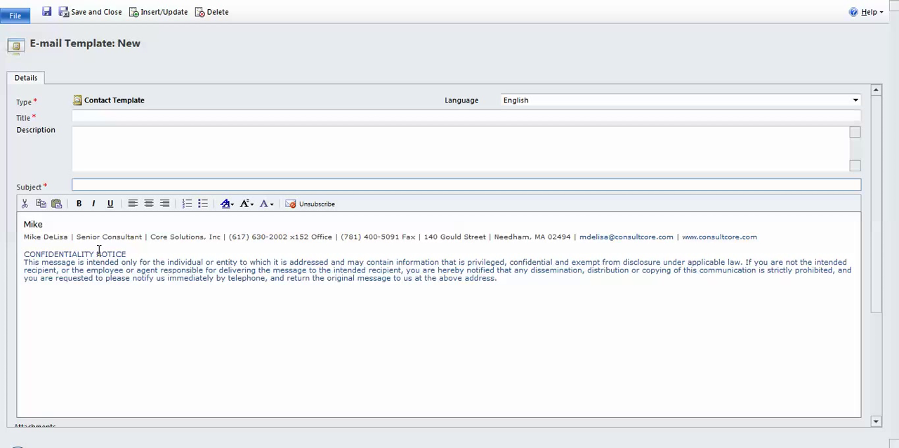
{"action": "mouse_move", "coordinate": [134, 225]}
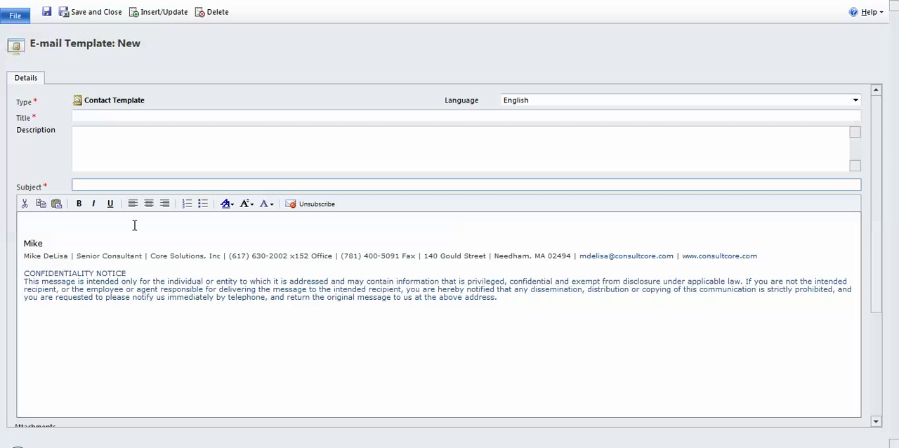
{"action": "mouse_move", "coordinate": [208, 225]}
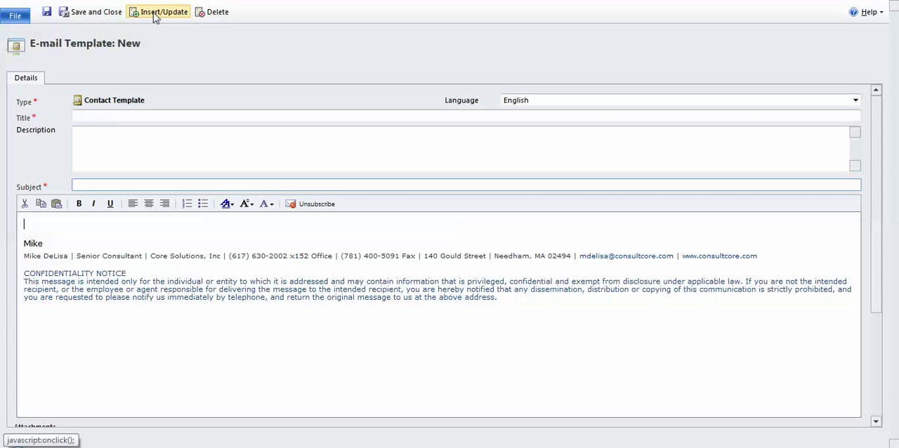
- Insert a data field using record type Contact and field First Name into the body
{"action": "left_click", "coordinate": [163, 11]}
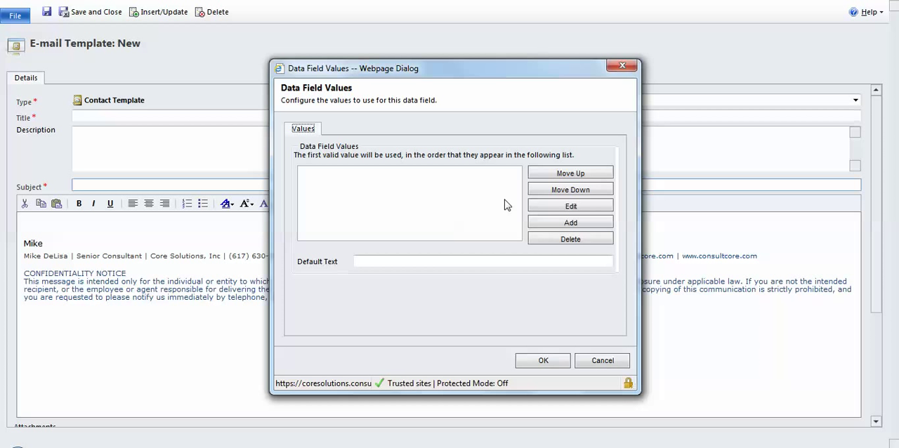
{"action": "mouse_move", "coordinate": [570, 222]}
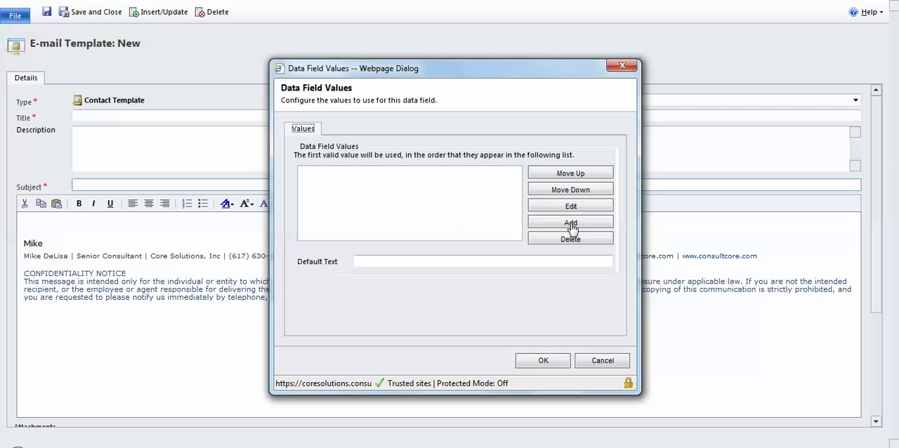
{"action": "left_click", "coordinate": [570, 222]}
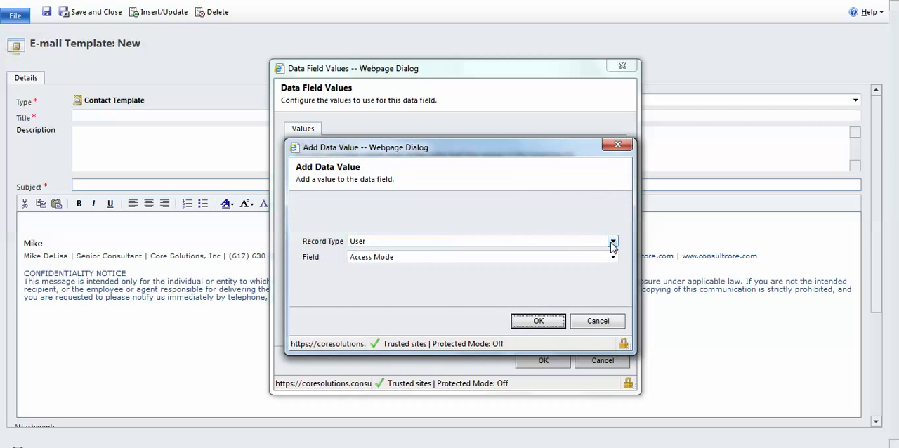
{"action": "left_click", "coordinate": [613, 242]}
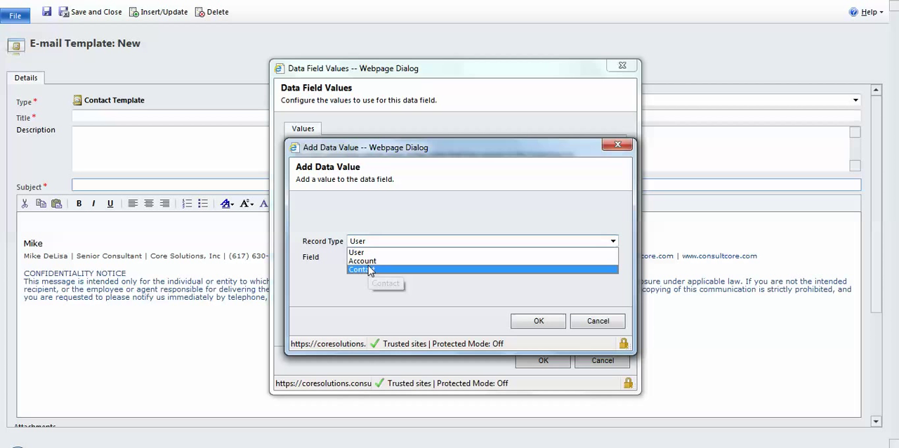
{"action": "left_click", "coordinate": [363, 262]}
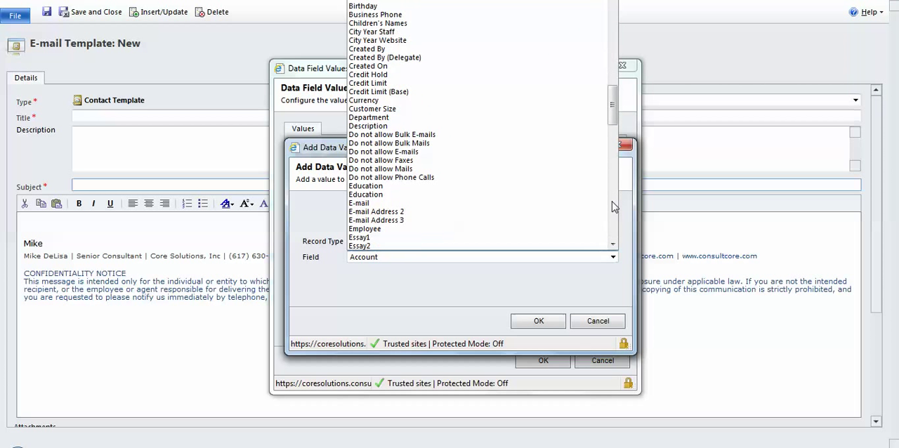
{"action": "scroll", "scroll_direction": "down", "scroll_amount": 3}
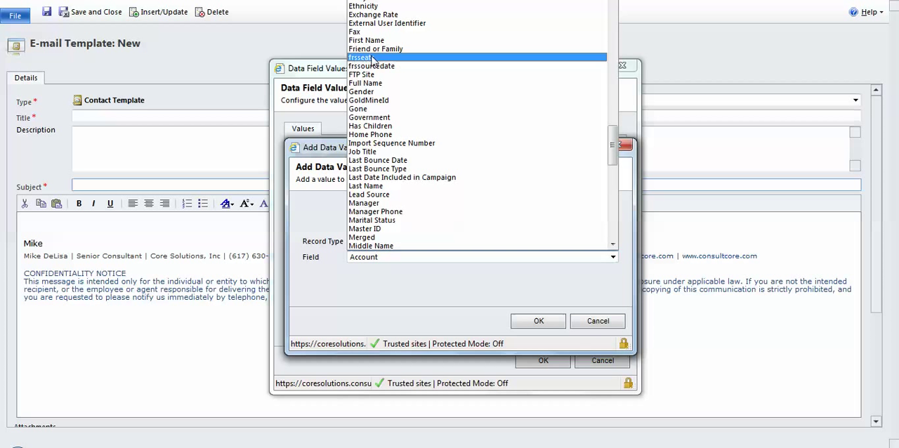
{"action": "left_click", "coordinate": [365, 40]}
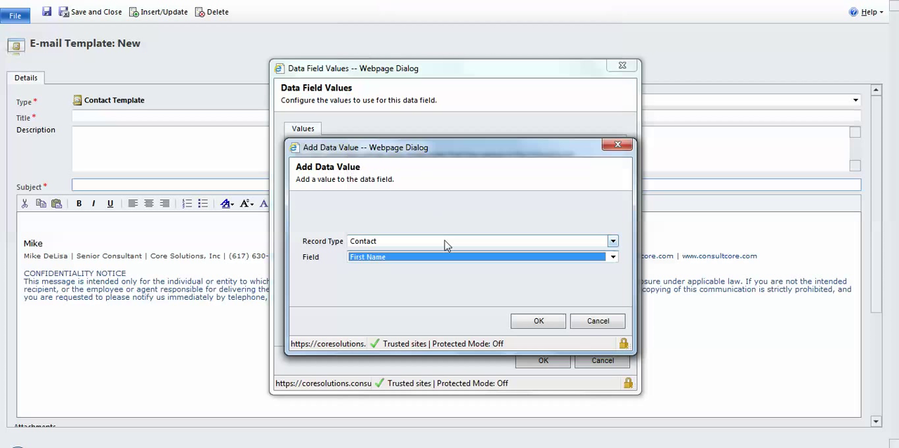
{"action": "mouse_move", "coordinate": [449, 278]}
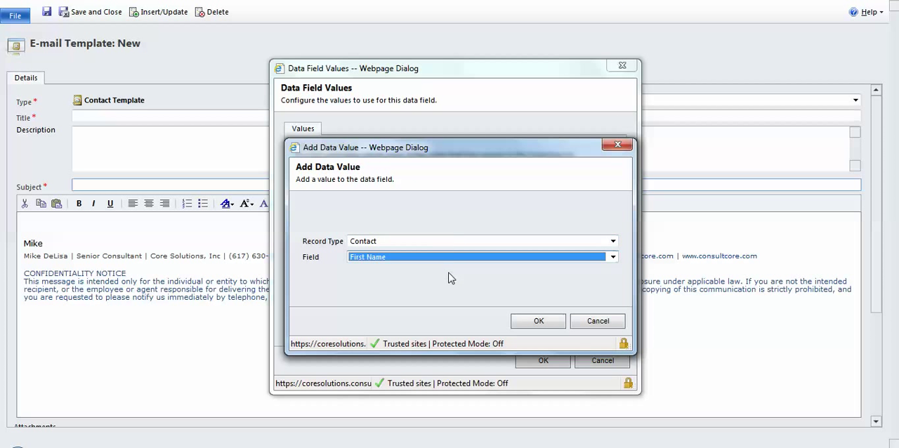
{"action": "mouse_move", "coordinate": [540, 320]}
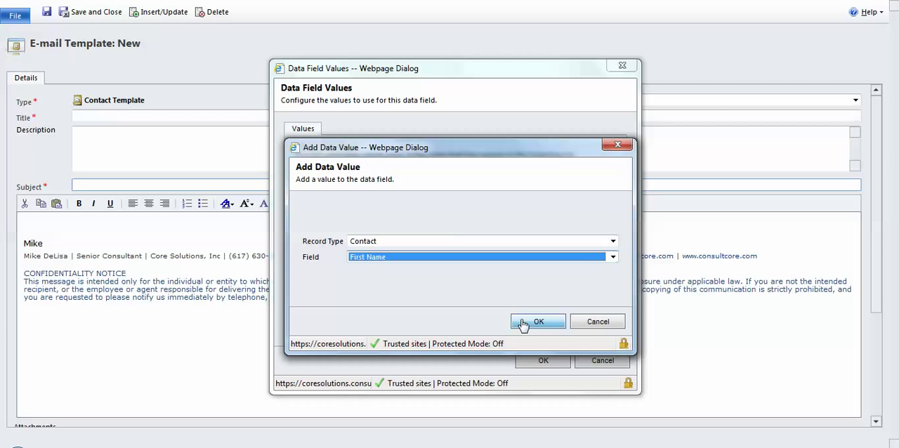
{"action": "left_click", "coordinate": [538, 320]}
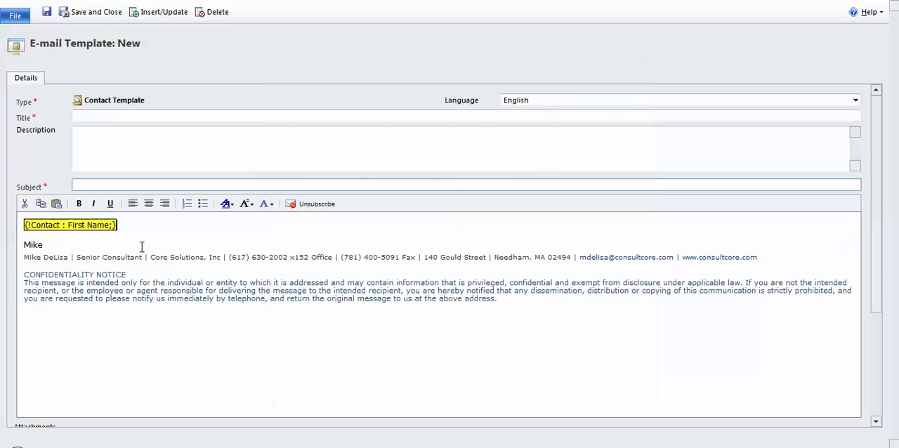
{"action": "mouse_move", "coordinate": [238, 229]}
{"action": "type", "text": ","}
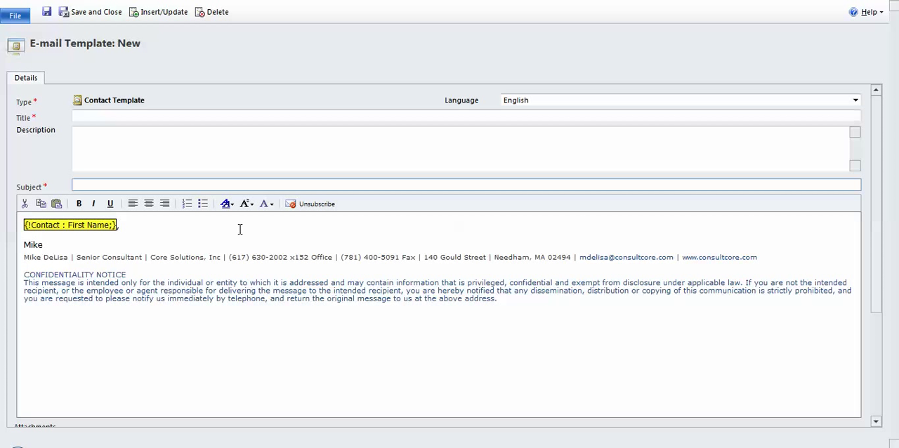
- Add a blank line after the First Name greeting, before the signature
{"action": "key", "text": "Return"}
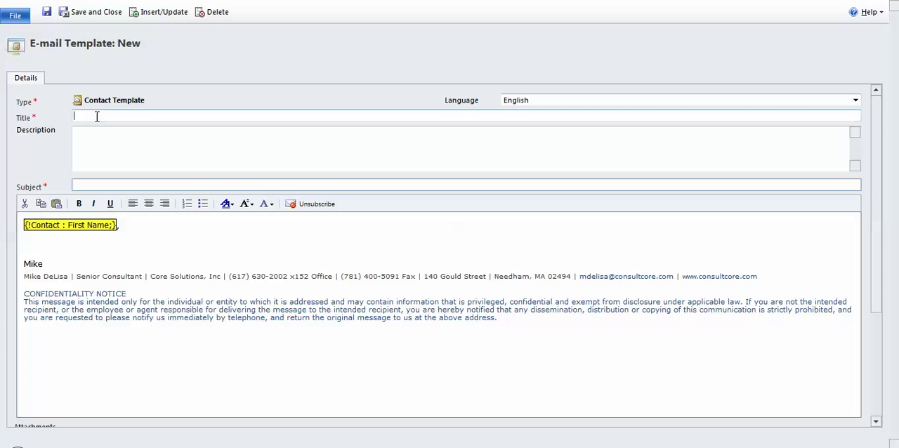
{"action": "mouse_move", "coordinate": [259, 116]}
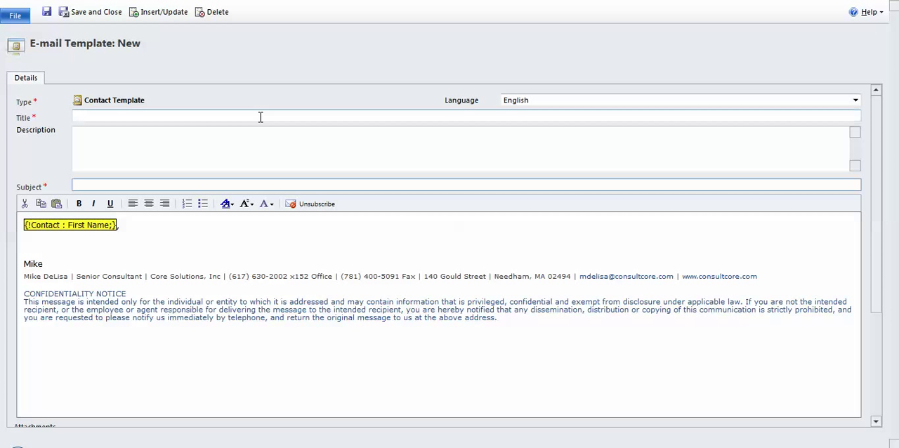
- Enter the title '#Mike Sig' and the subject 'Outgoing email'
{"action": "type", "text": "#"}
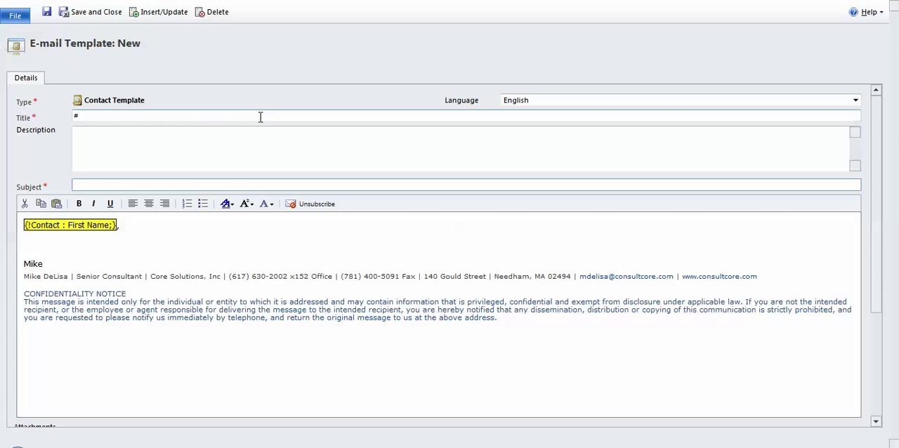
{"action": "type", "text": "Mike"}
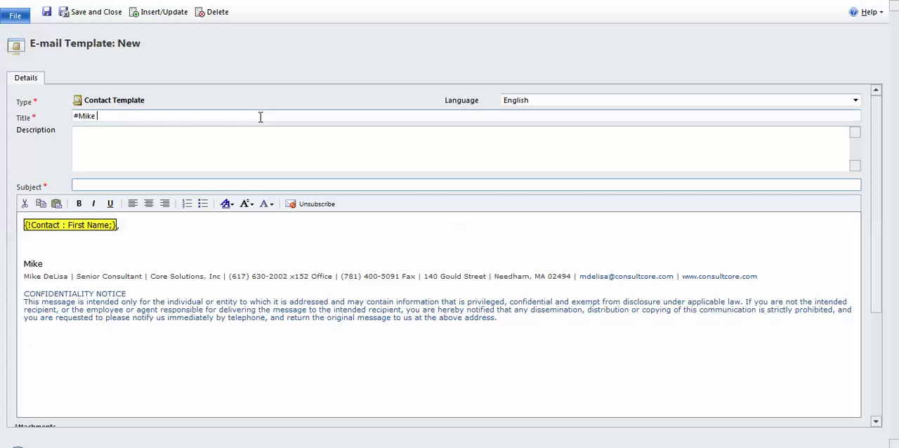
{"action": "type", "text": "Sig"}
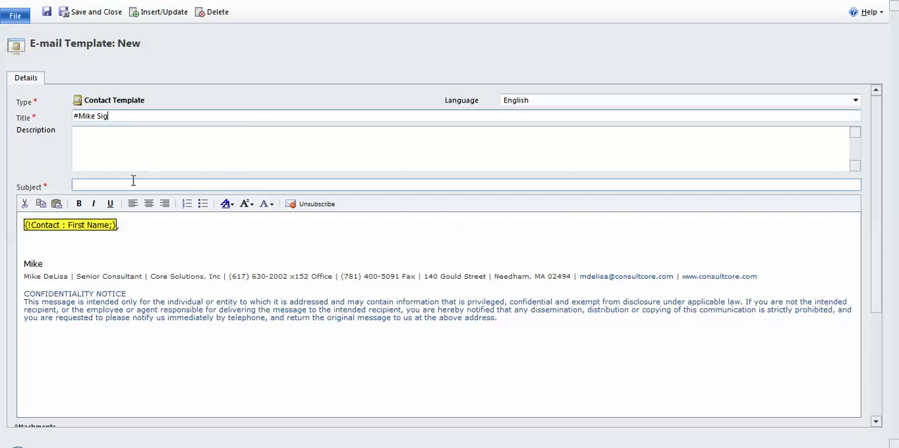
{"action": "type", "text": "Ou"}
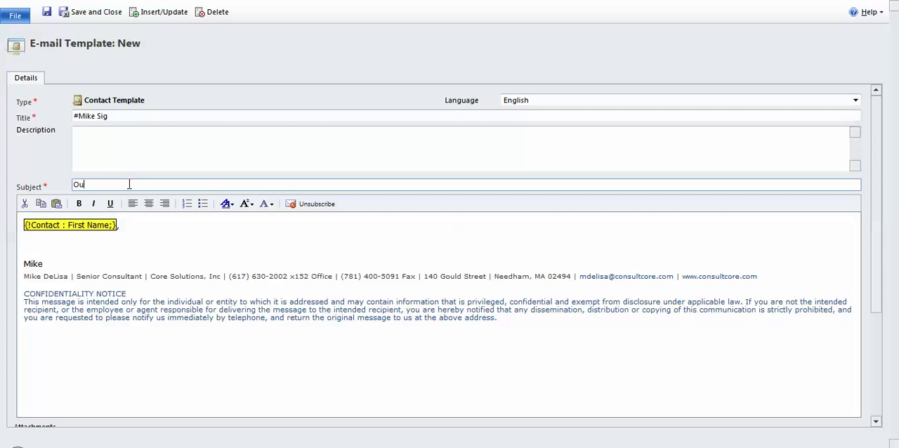
{"action": "type", "text": "tgoing"}
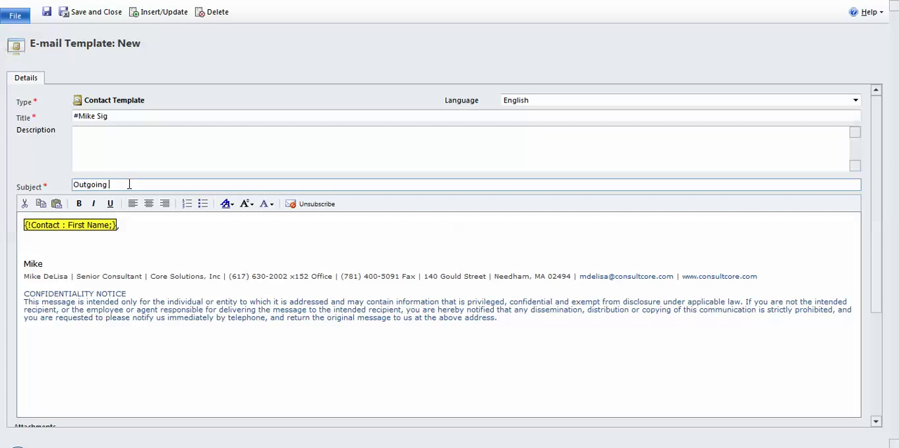
{"action": "type", "text": "email"}
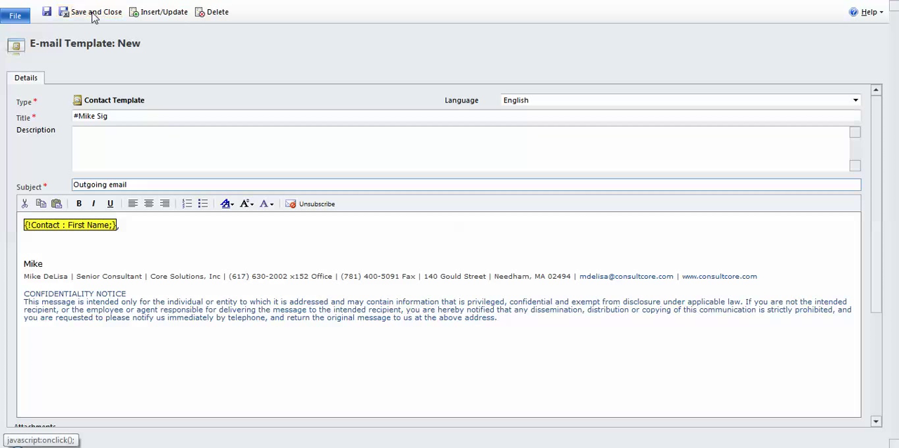
{"action": "mouse_move", "coordinate": [95, 11]}
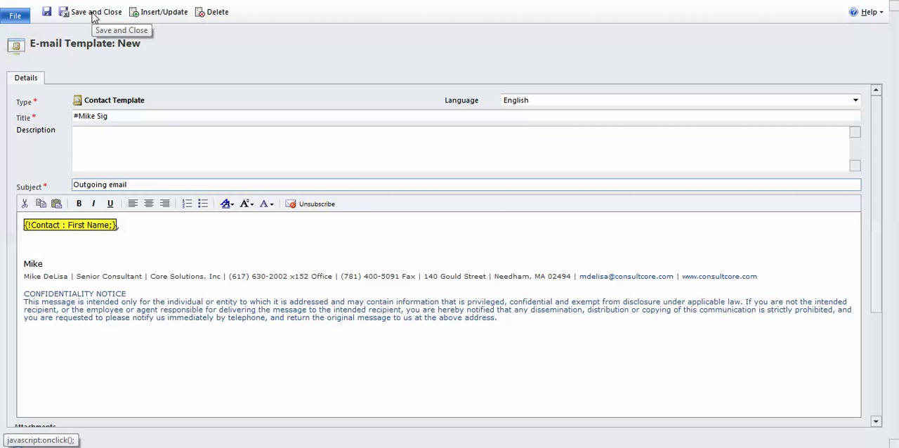
- Save and close so '#Mike Sig' appears in the E-mail Templates list
{"action": "left_click", "coordinate": [92, 11]}
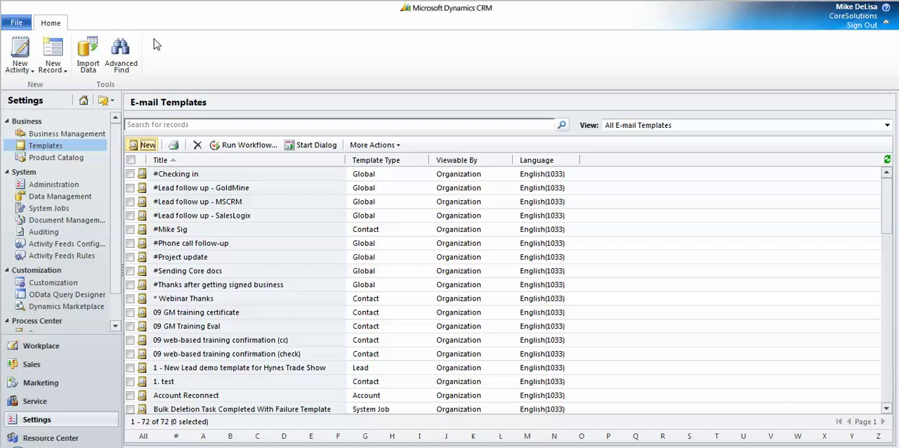
{"action": "mouse_move", "coordinate": [176, 174]}
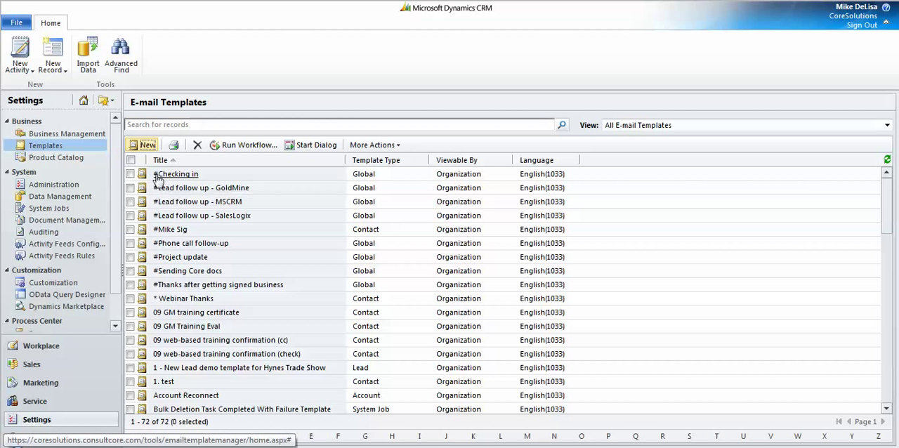
{"action": "mouse_move", "coordinate": [163, 233]}
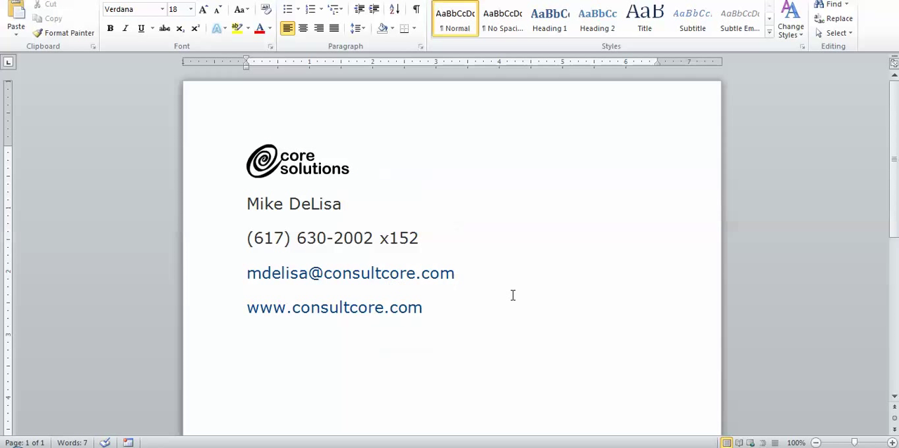
{"action": "left_click", "coordinate": [344, 204]}
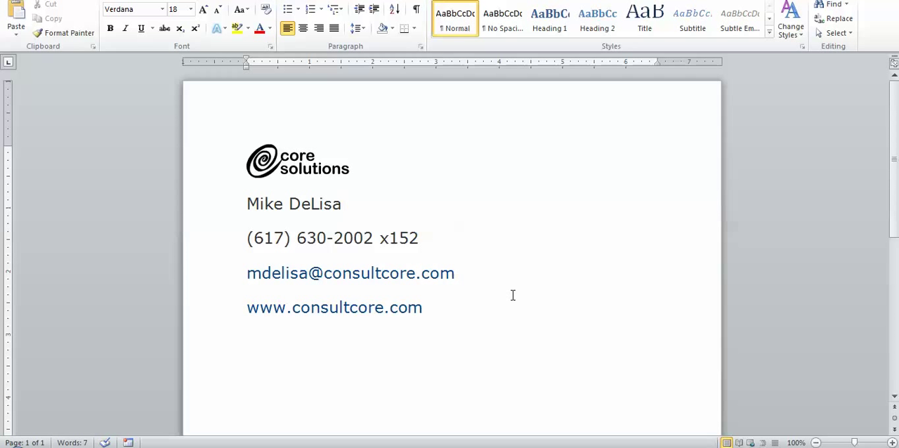
{"action": "left_click", "coordinate": [344, 203]}
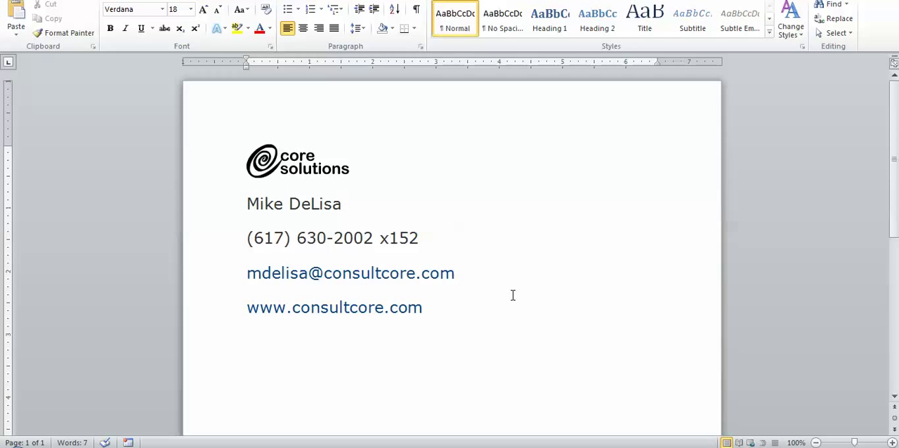
{"action": "left_click", "coordinate": [346, 204]}
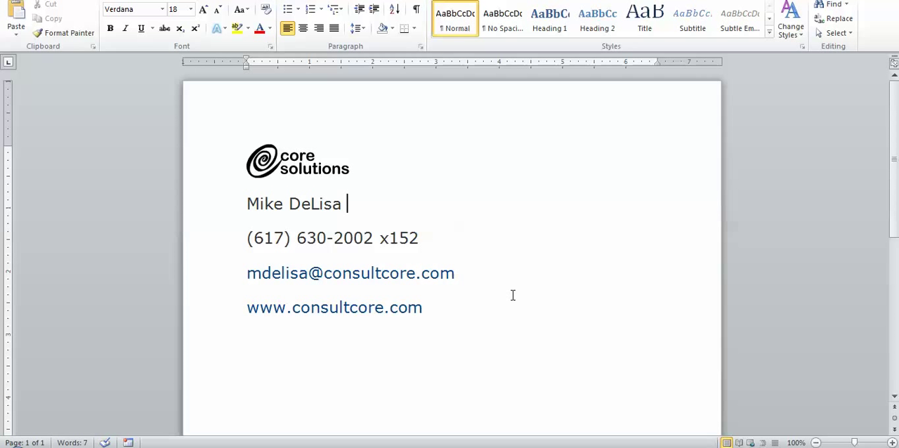